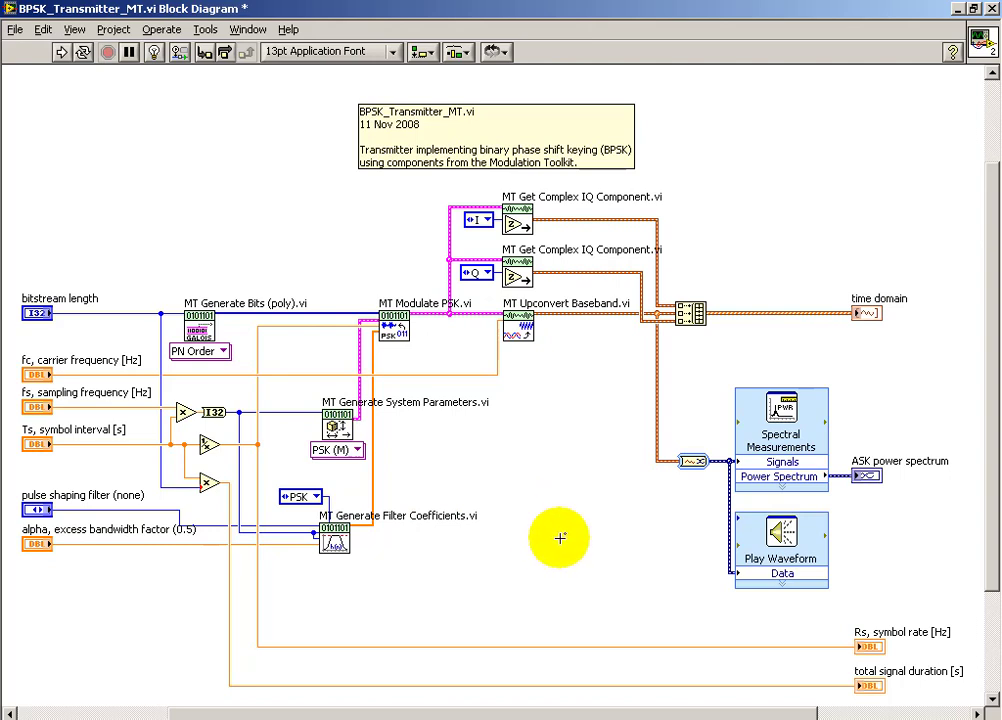
mouse_move(583, 495)
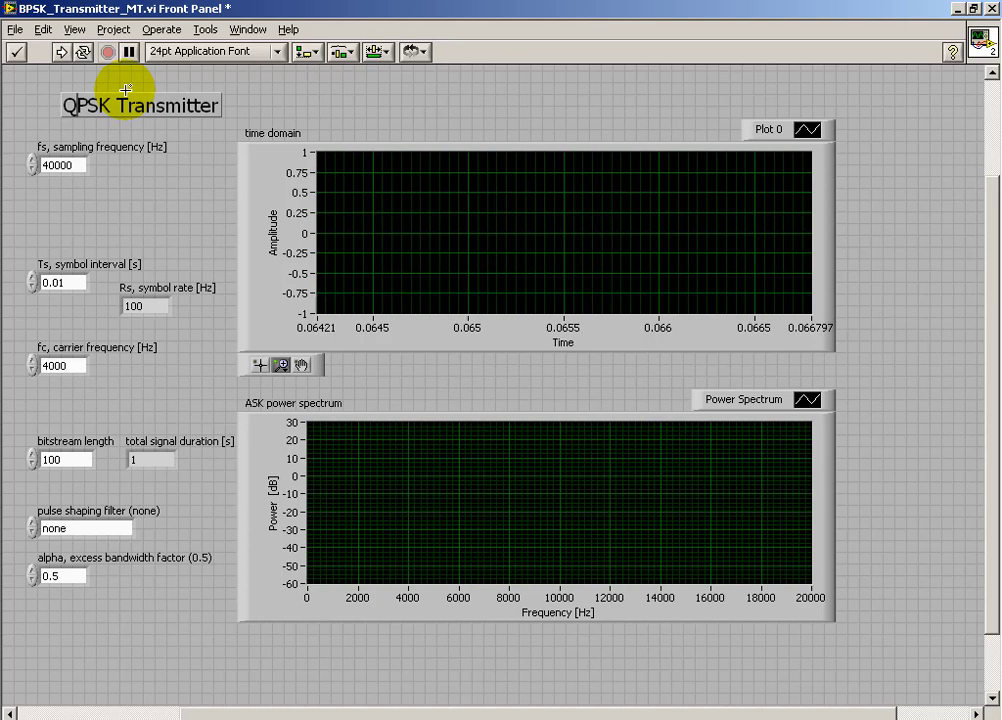
- Finish retitling the front panel 'QPSK Transmitter'
click(62, 51)
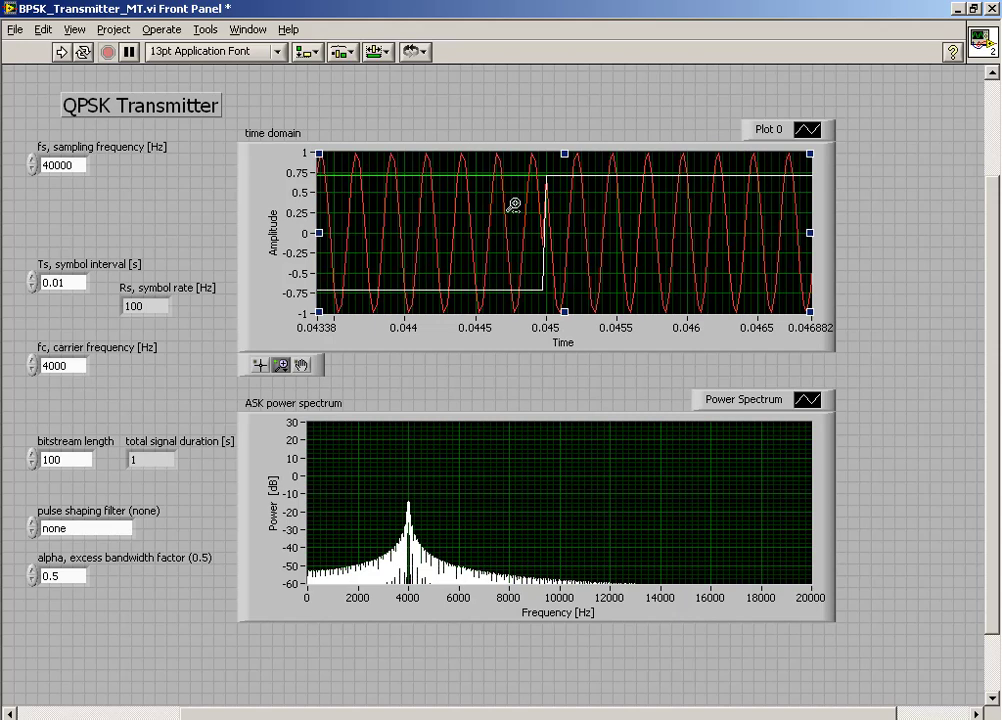
mouse_move(511, 204)
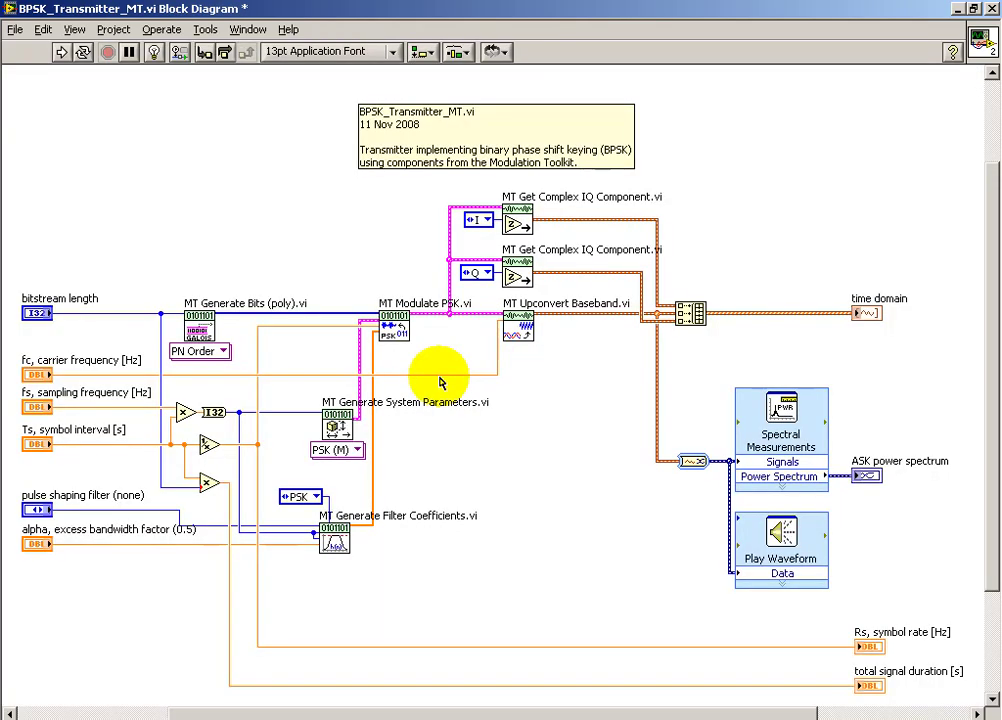
mouse_move(570, 530)
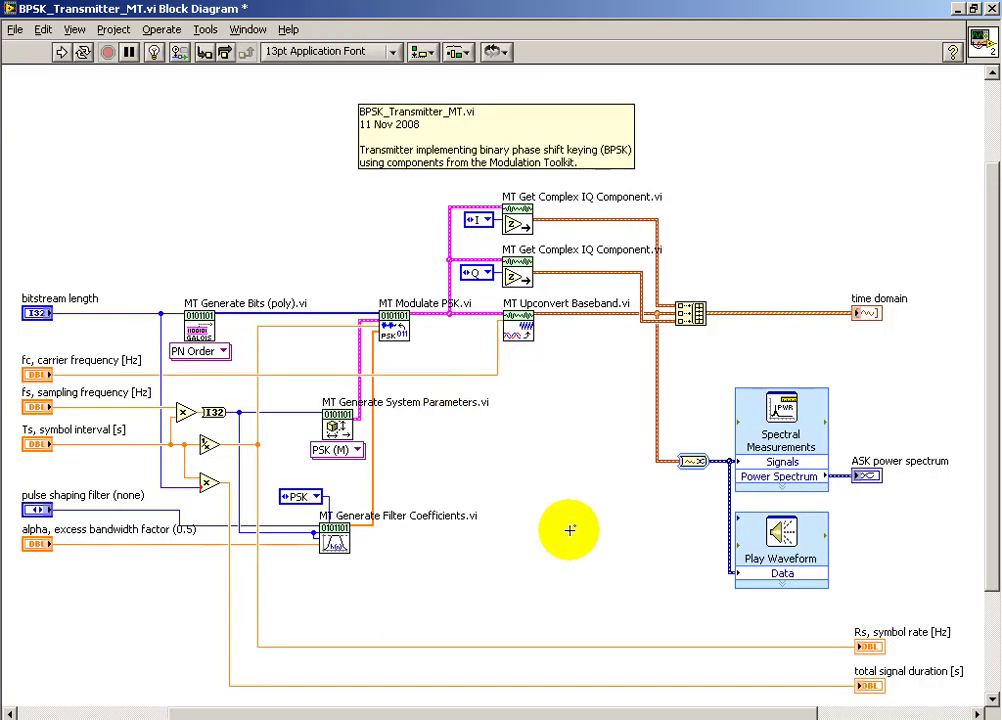
mouse_move(340, 425)
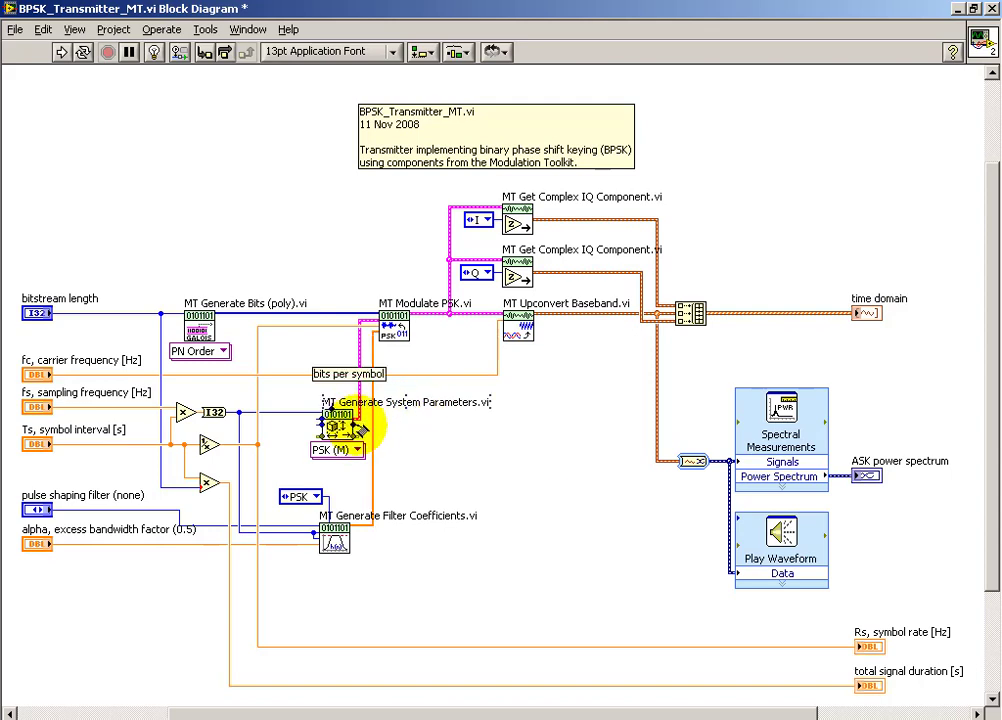
- Create a bits per symbol indicator from MT Generate System Parameters and place it beside sampling frequency
right_click(340, 430)
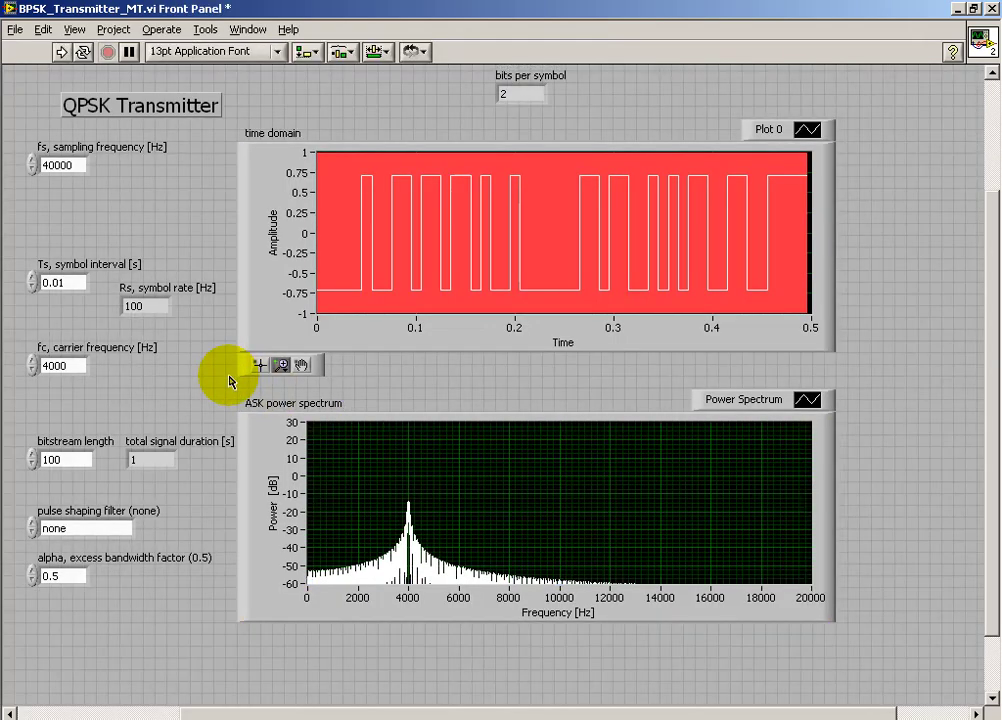
mouse_move(519, 95)
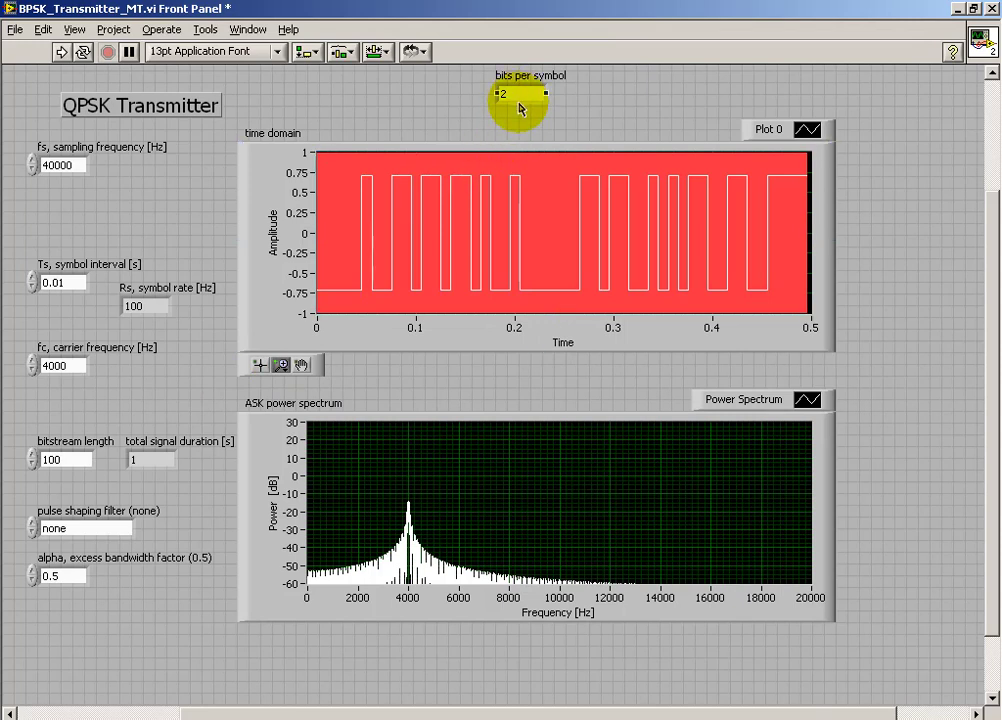
drag(520, 108, 168, 227)
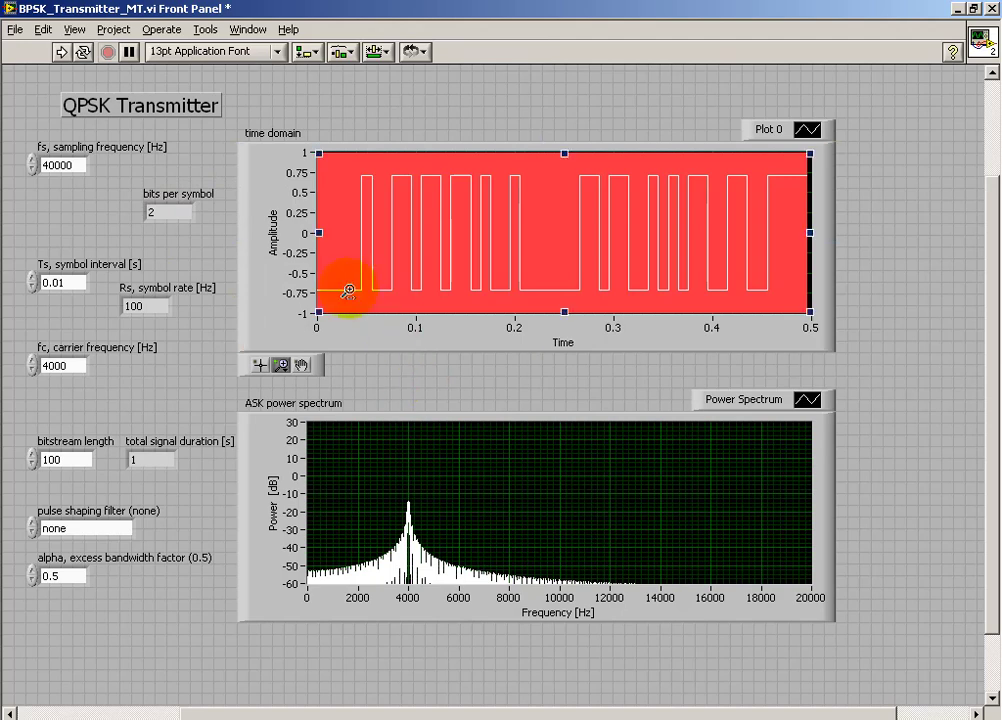
- Browse the front panel palette toward the digital modulation graphs
right_click(620, 430)
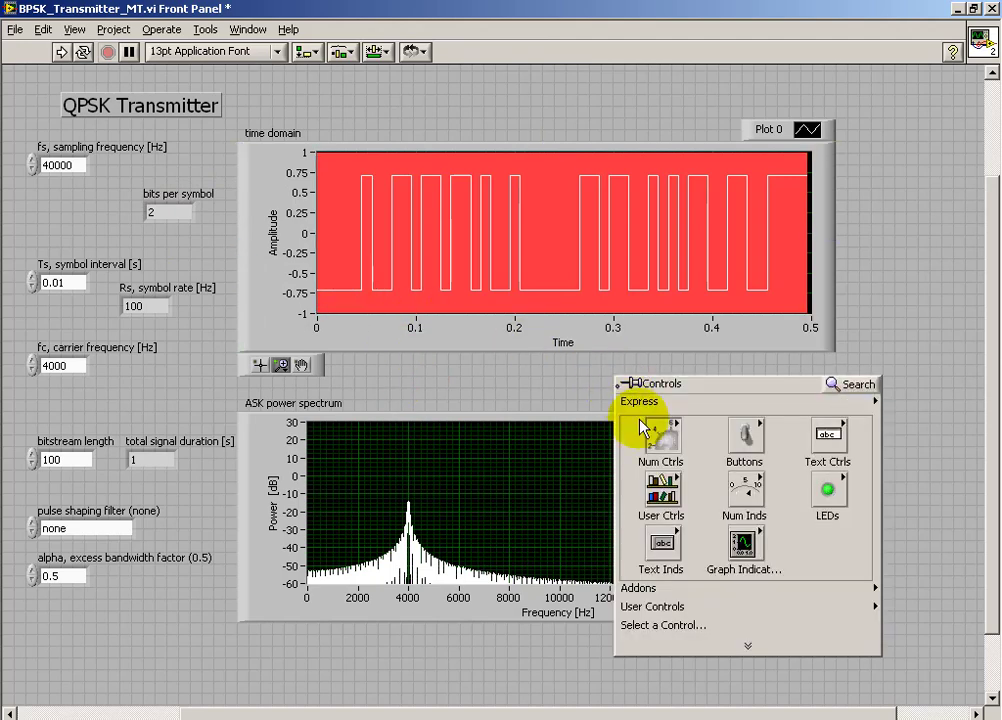
click(639, 588)
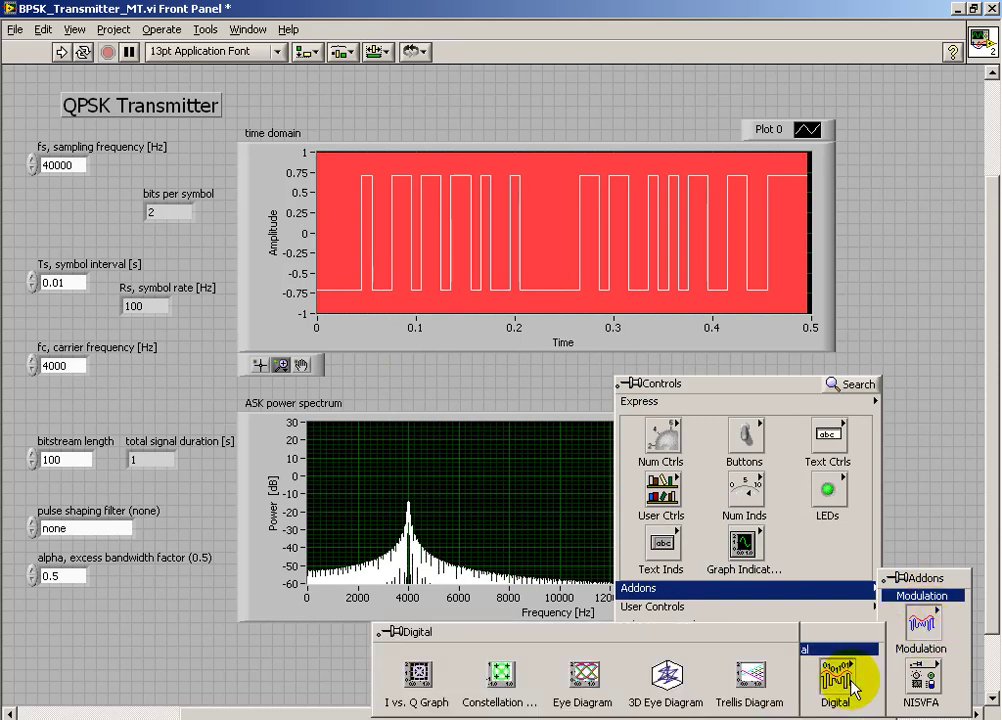
mouse_move(499, 680)
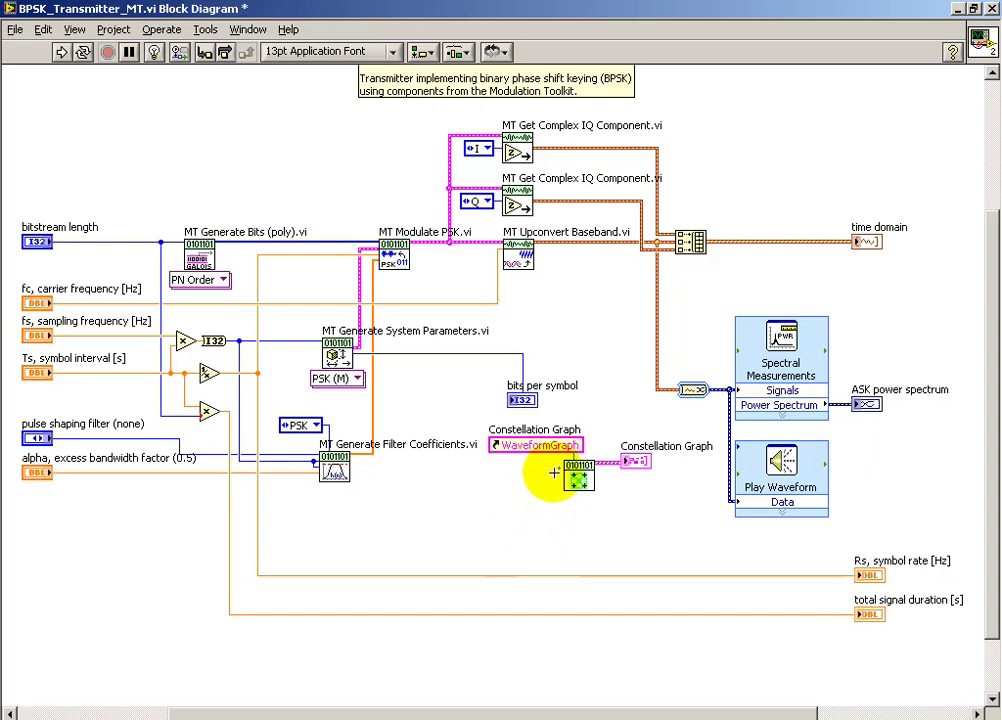
mouse_move(575, 478)
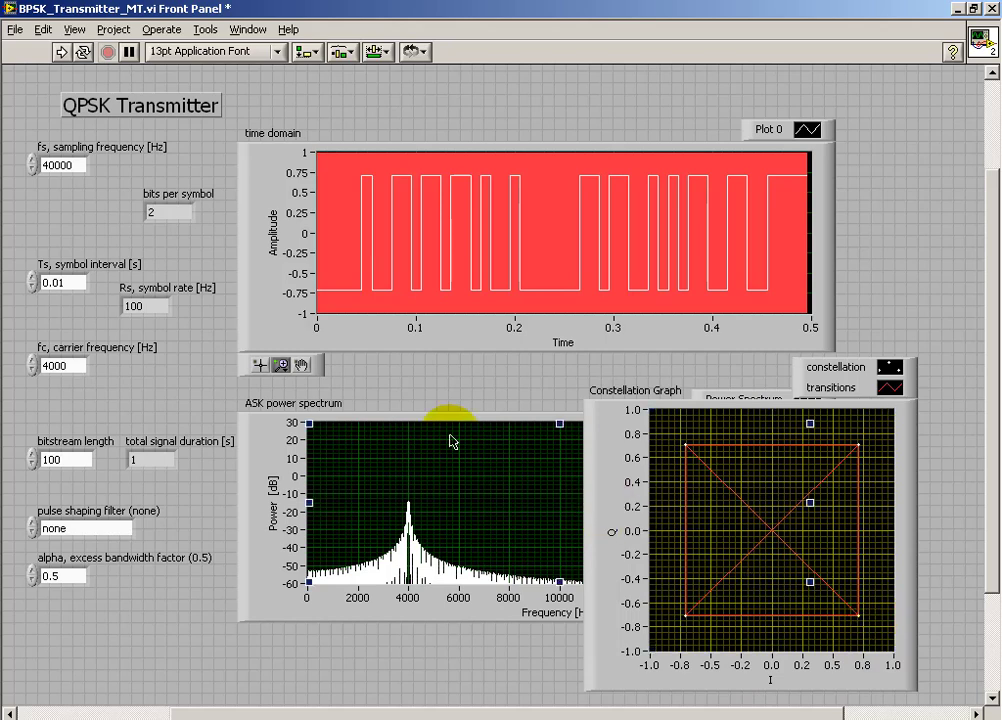
mouse_move(175, 415)
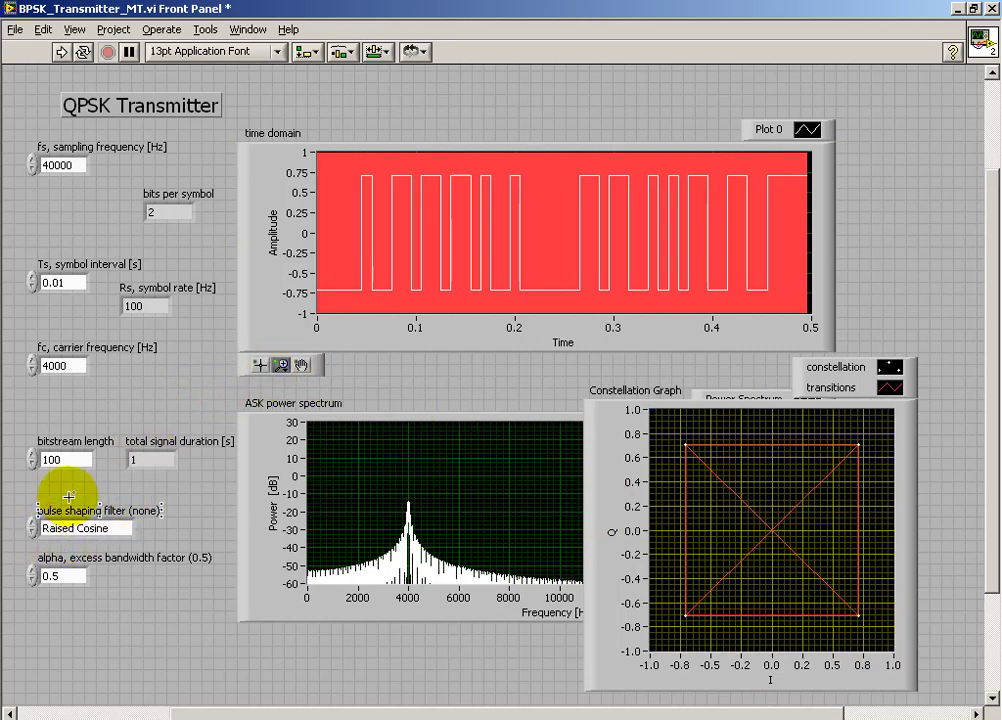
- Run the transmitter with Raised Cosine pulse shaping for curved constellation transitions
click(58, 52)
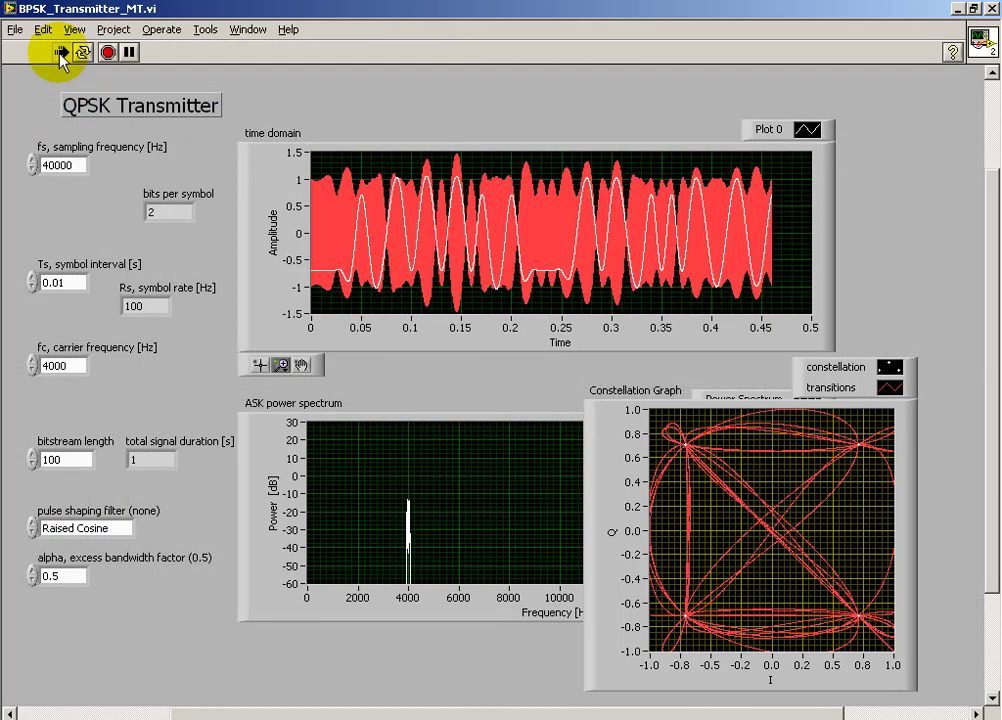
click(58, 52)
text(2)
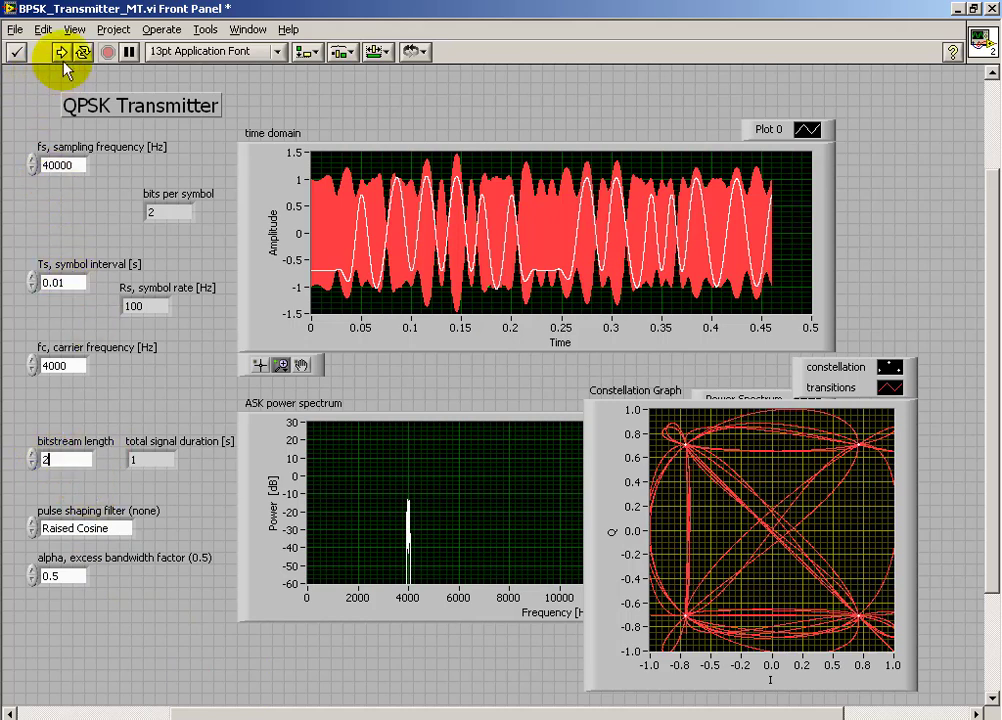
- Run with bitstream length 2, continue past error -21837, and return to the front panel
click(60, 52)
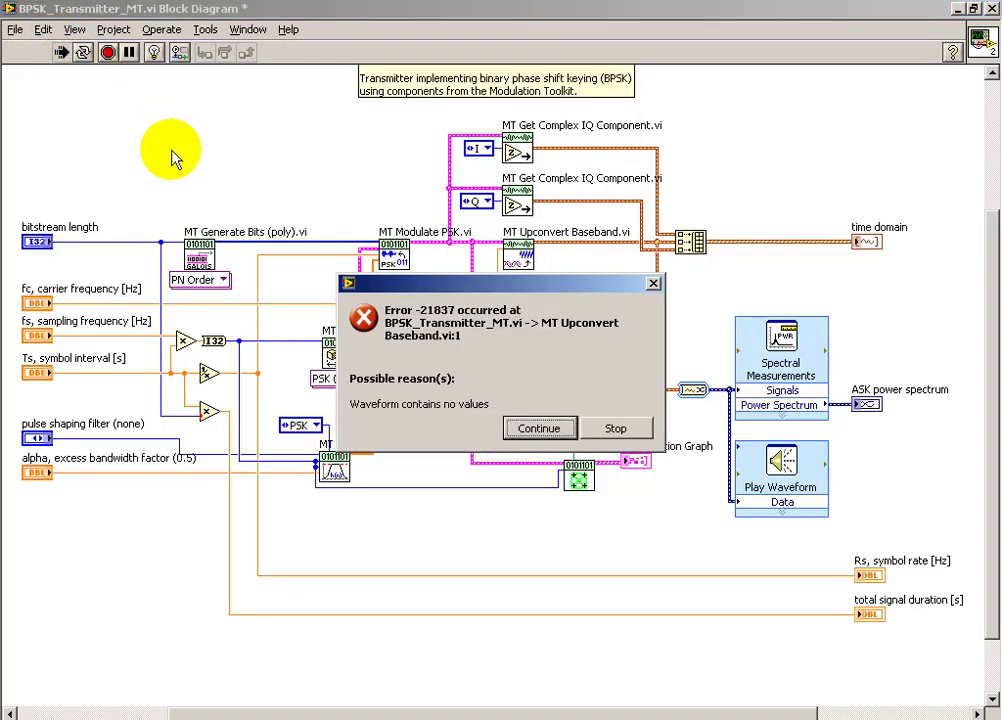
click(539, 428)
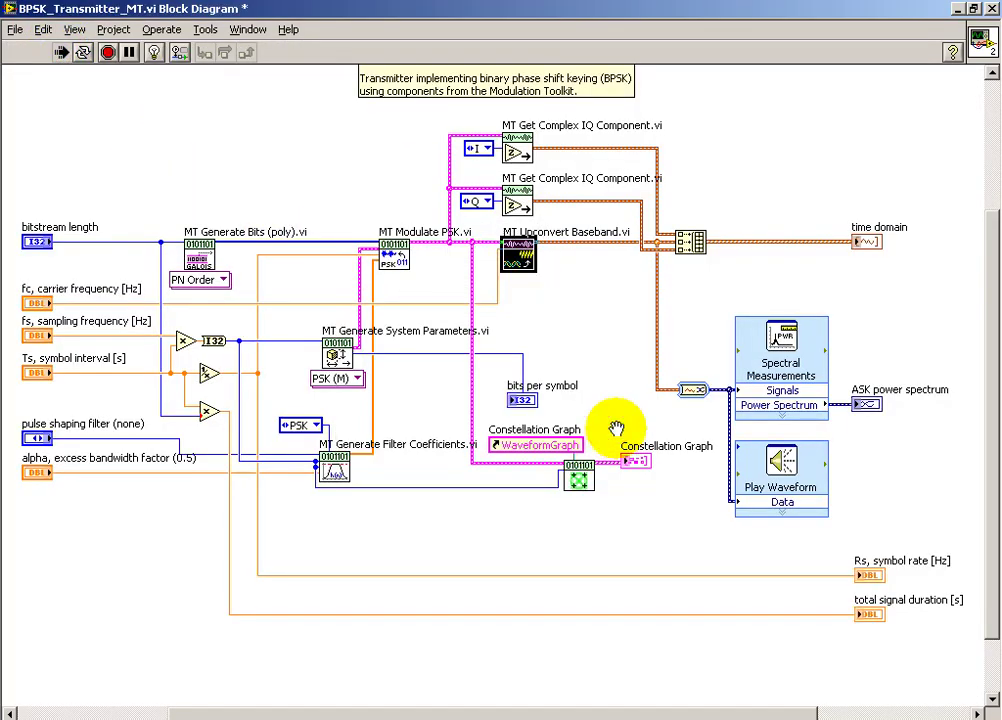
key(ctrl+e)
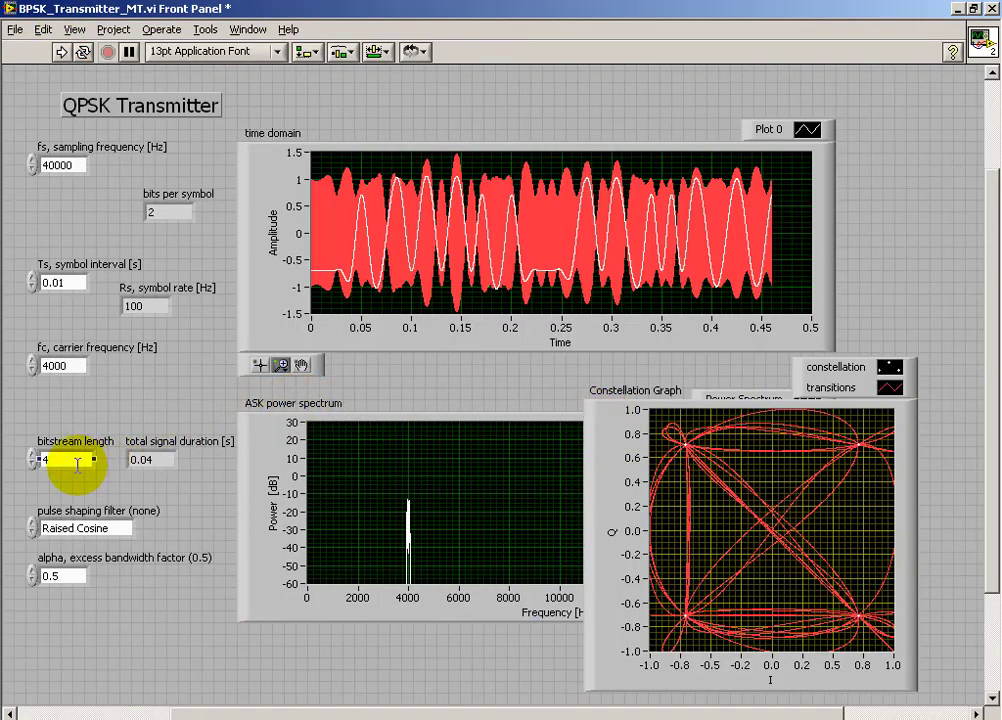
- Set the bitstream length to 16 and run the transmitter
text(1)
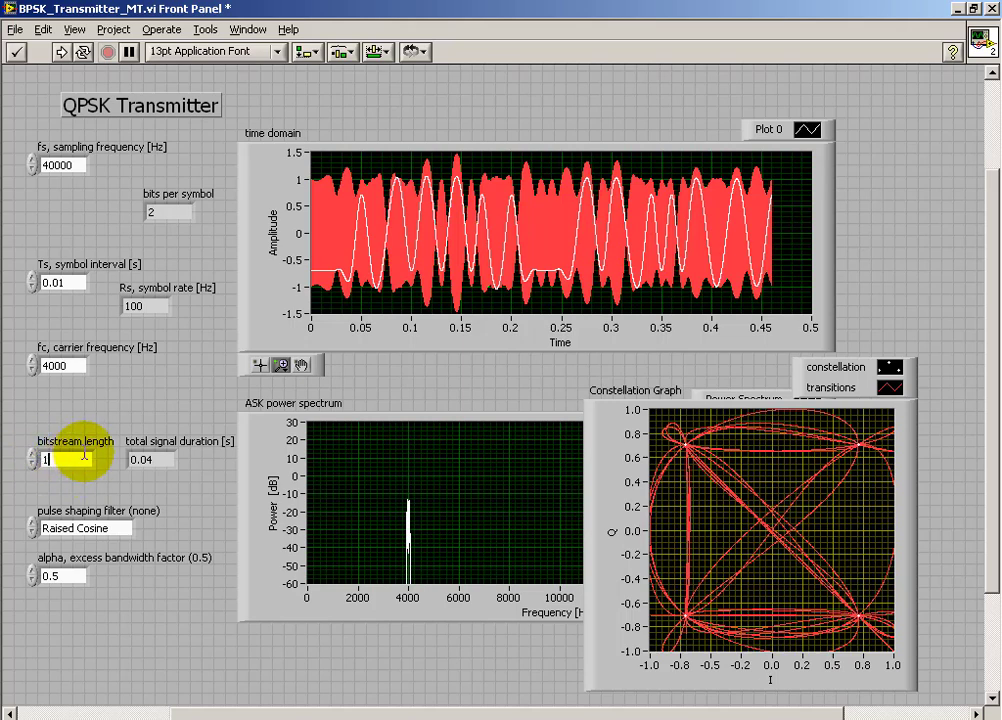
text(16)
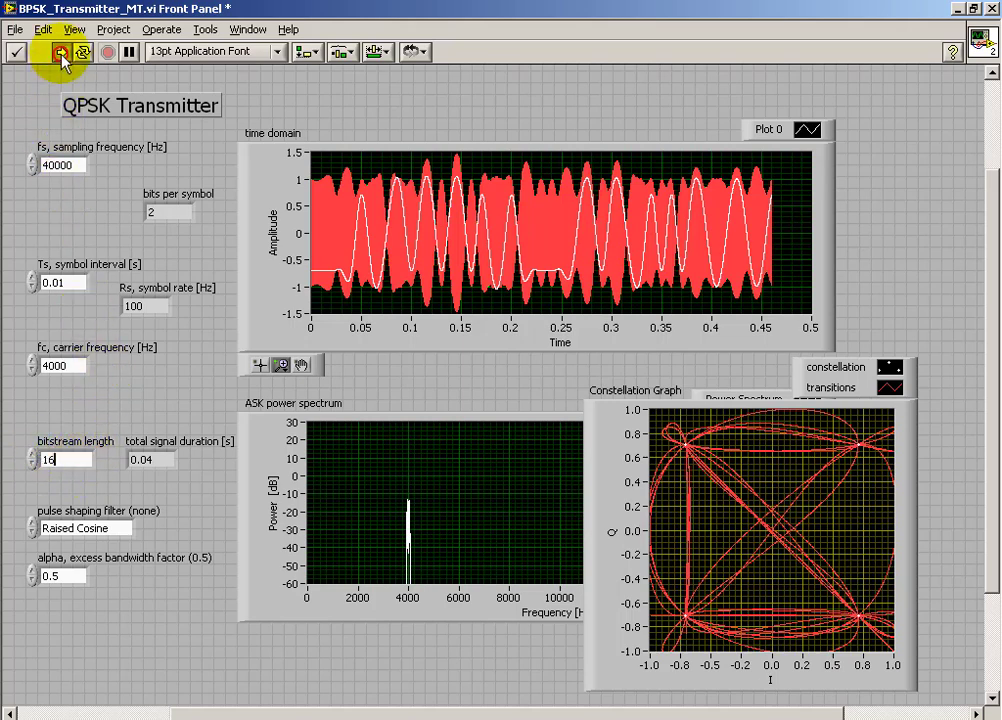
click(60, 51)
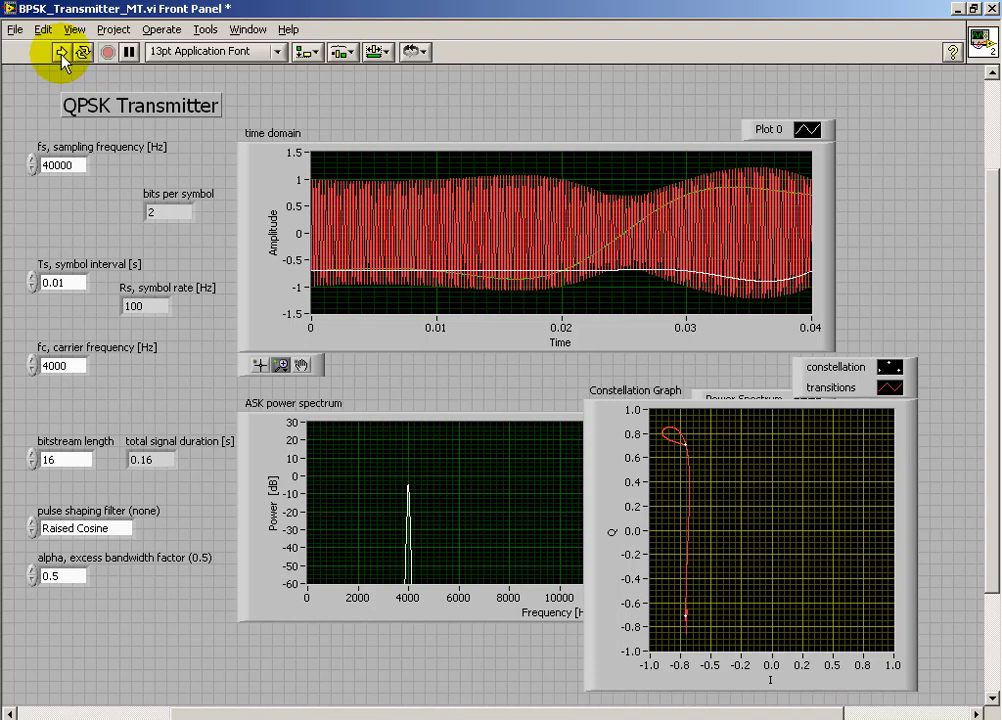
click(60, 51)
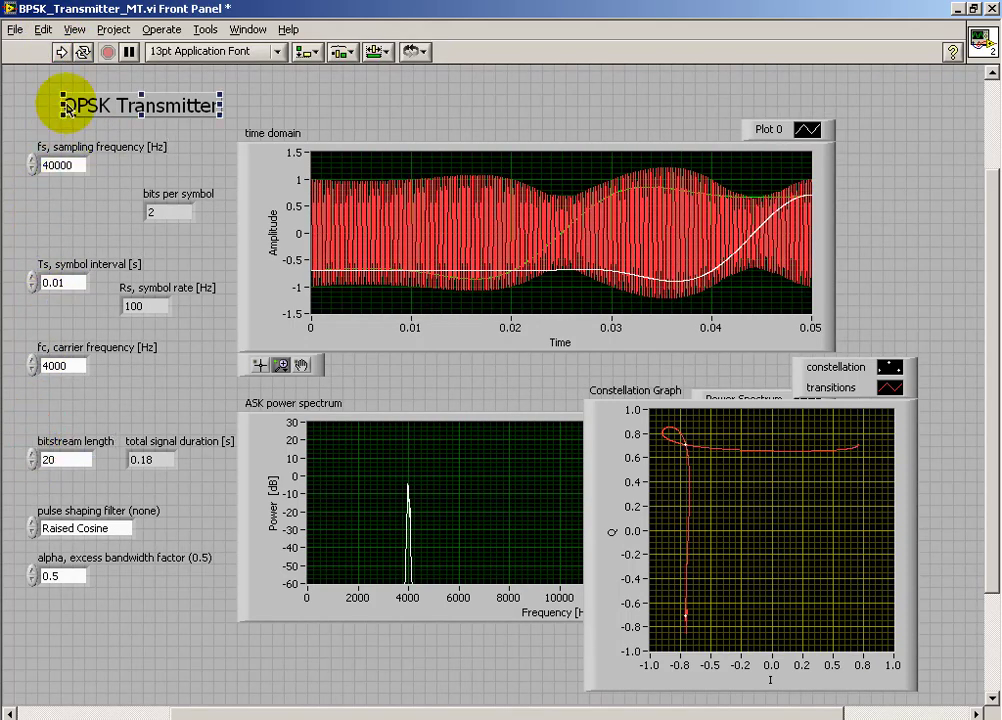
- Raise the bitstream length by twos up to 28, rerunning after each increase
click(61, 52)
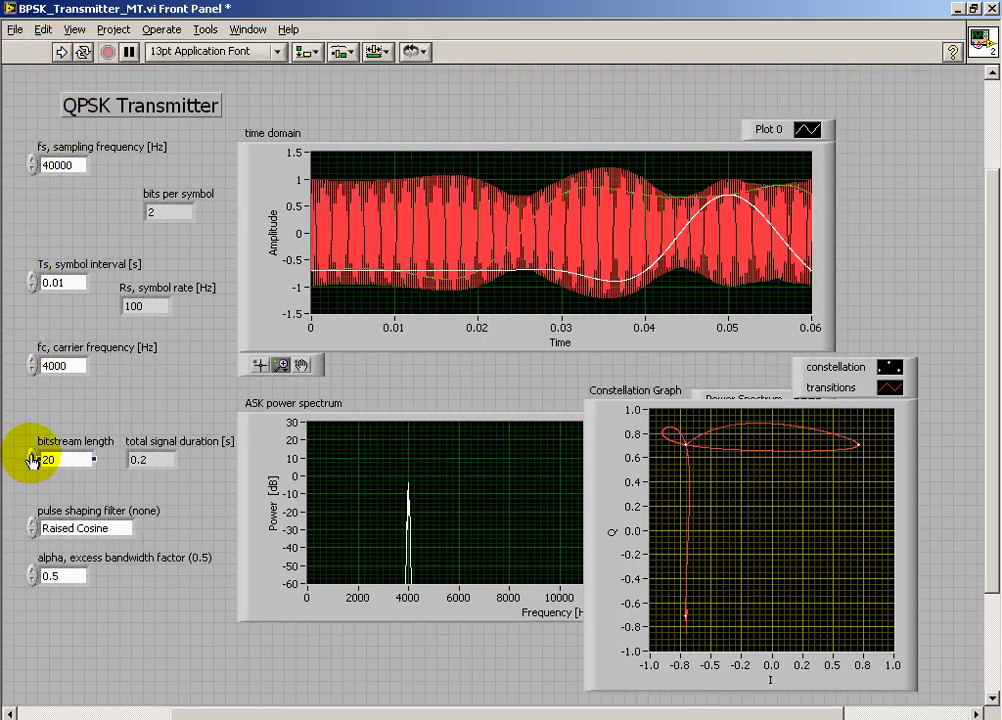
click(60, 52)
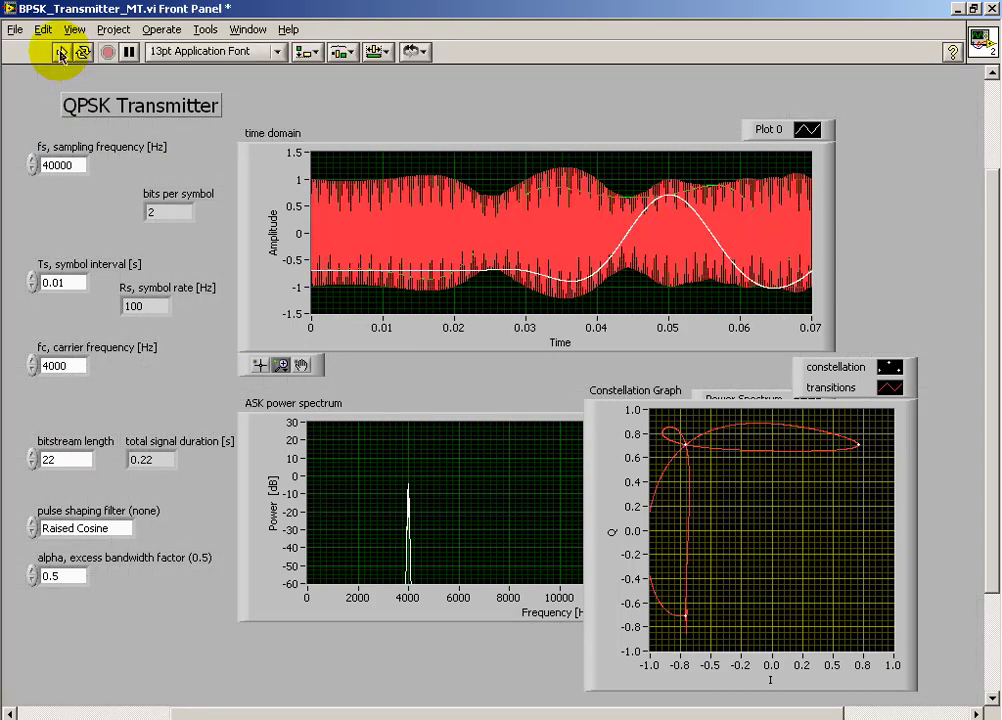
click(61, 52)
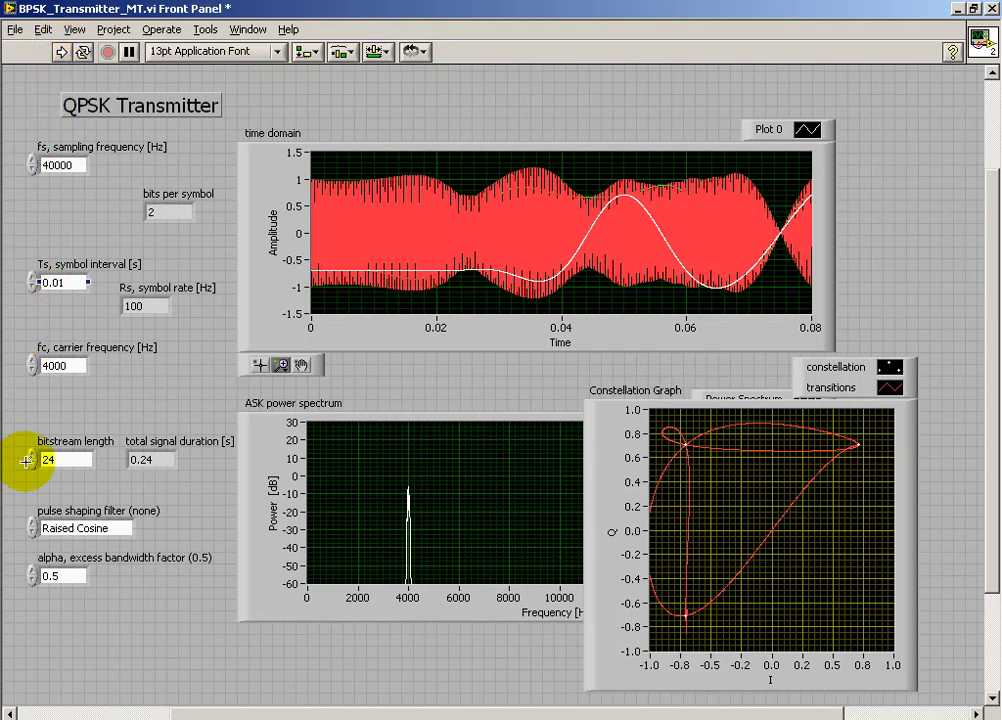
click(27, 462)
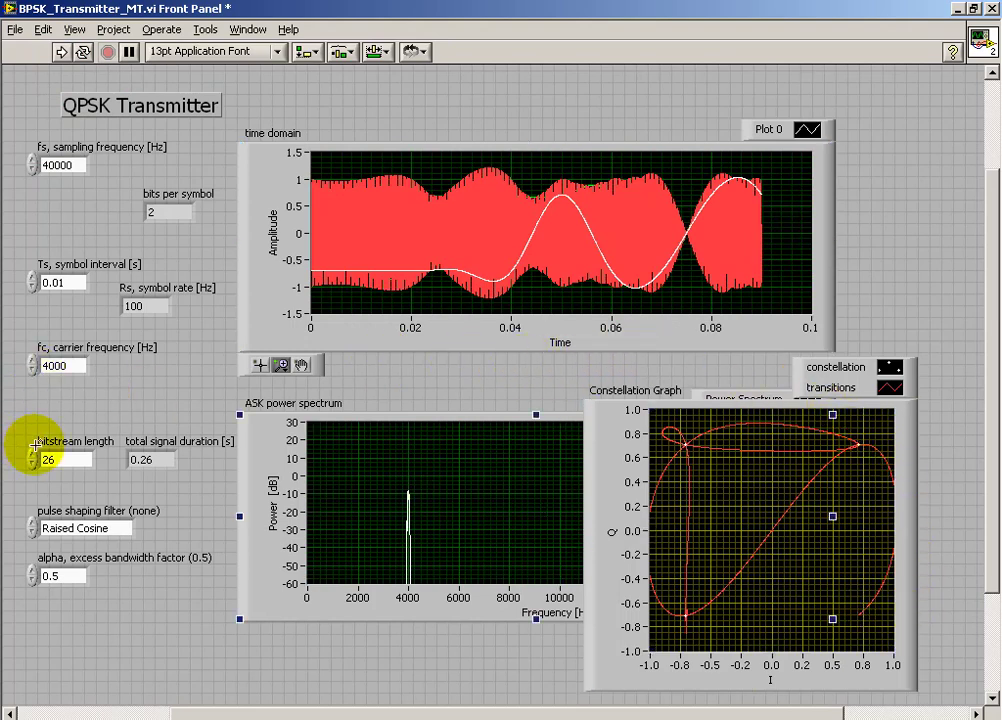
click(60, 52)
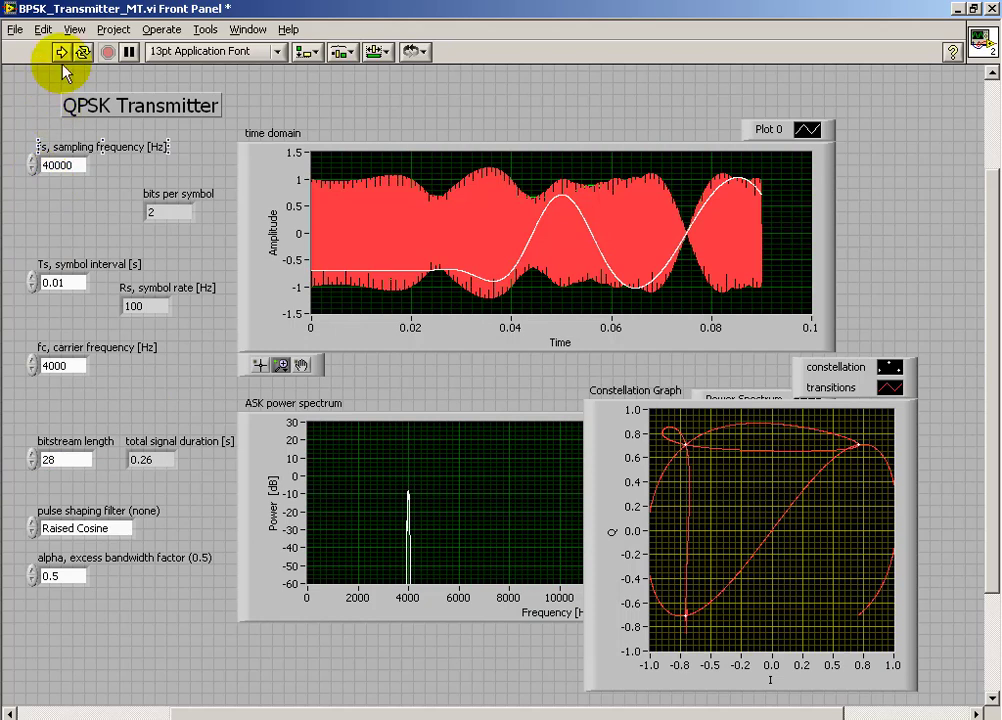
click(61, 52)
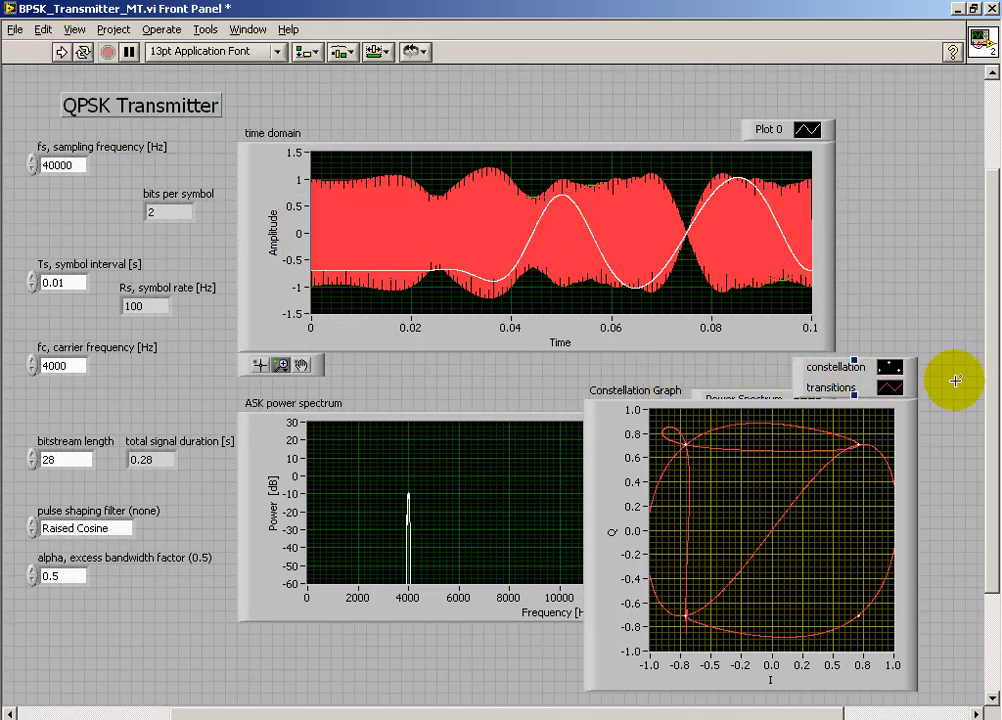
mouse_move(957, 287)
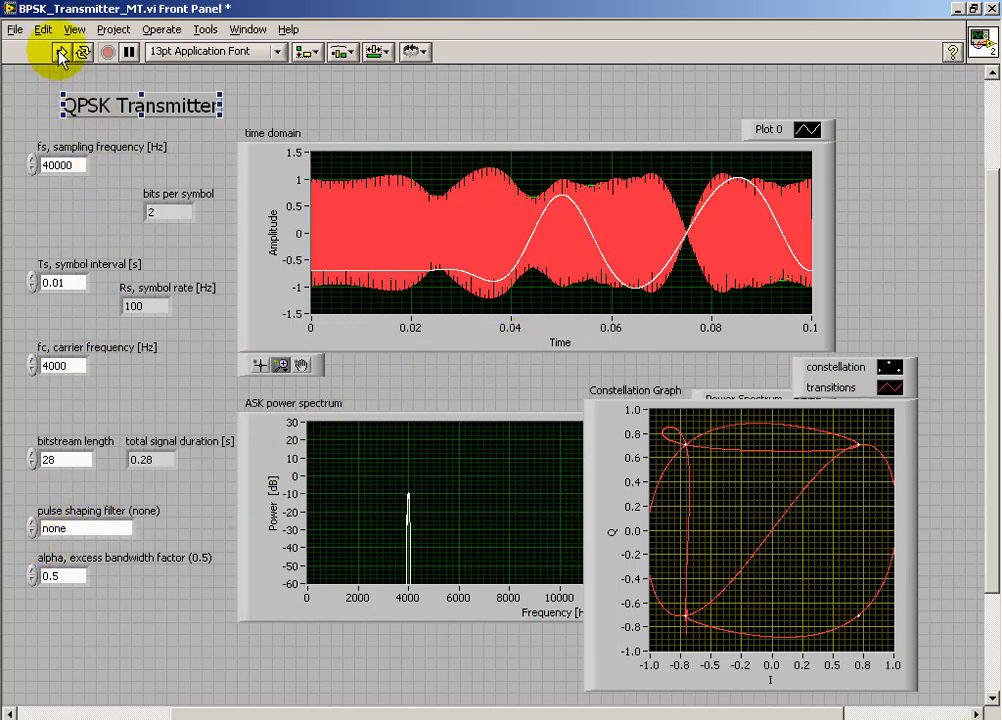
- Rerun the 28-bit signal with no pulse shaping, giving square pulses and straight transitions
click(61, 52)
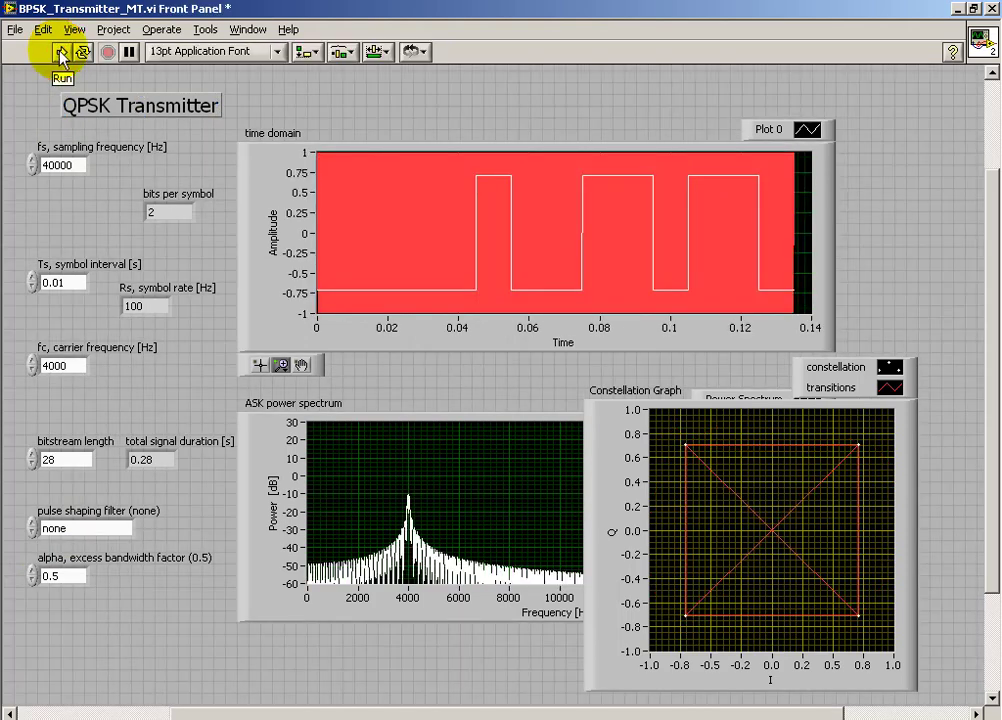
click(61, 51)
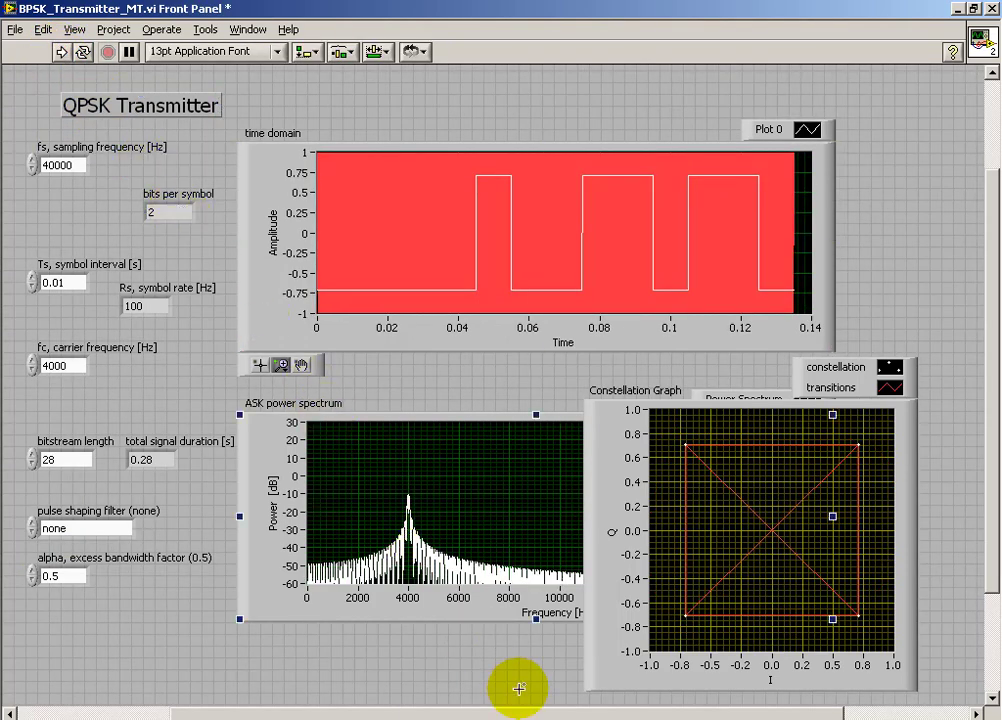